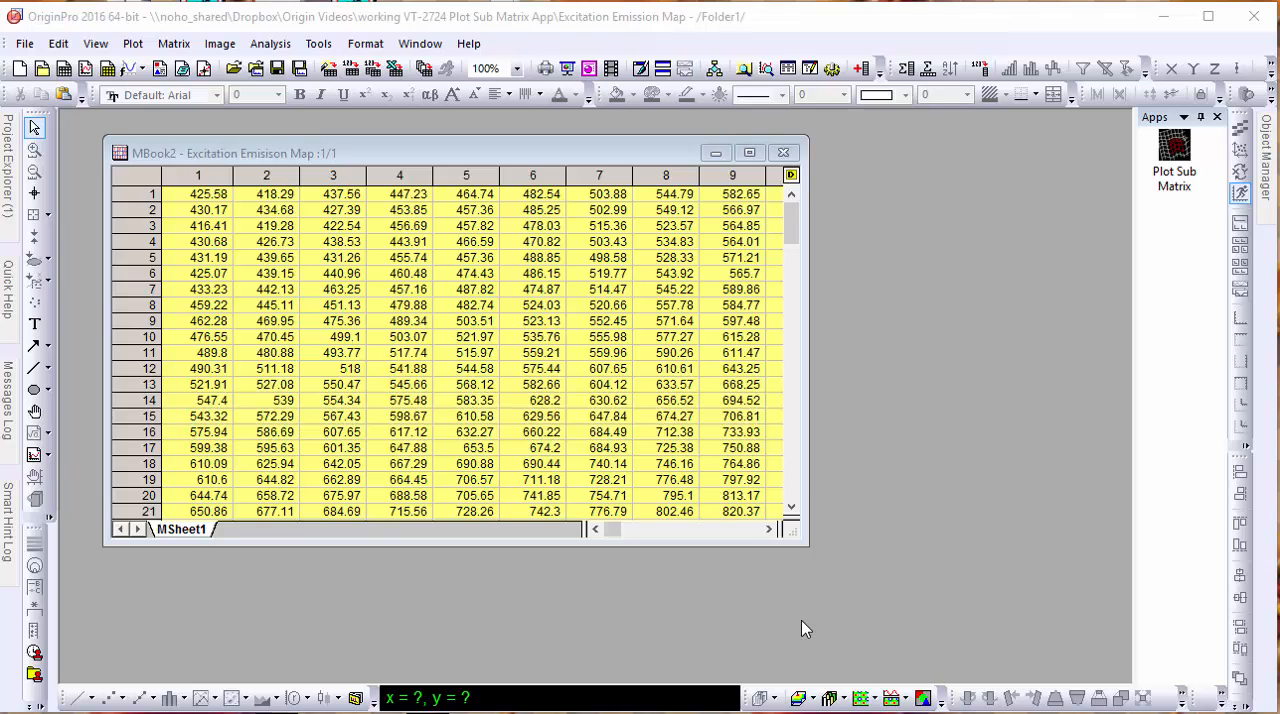
mouse_move(249, 491)
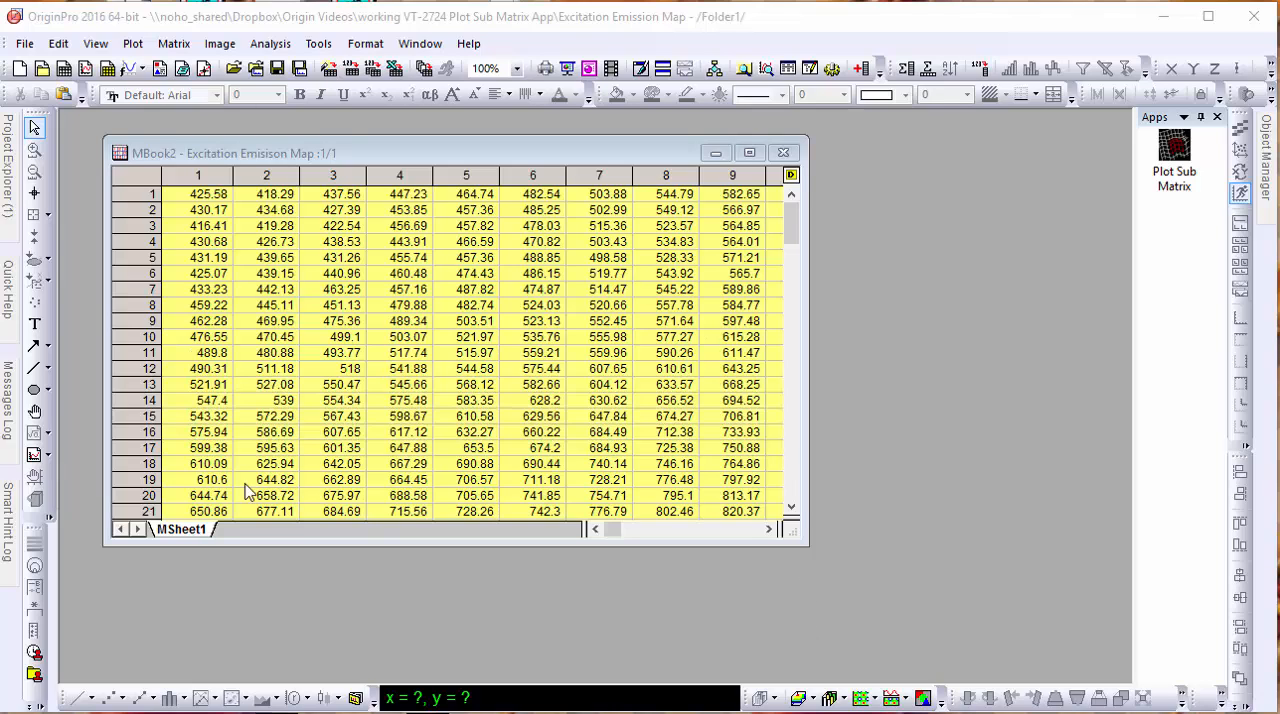
mouse_move(556, 487)
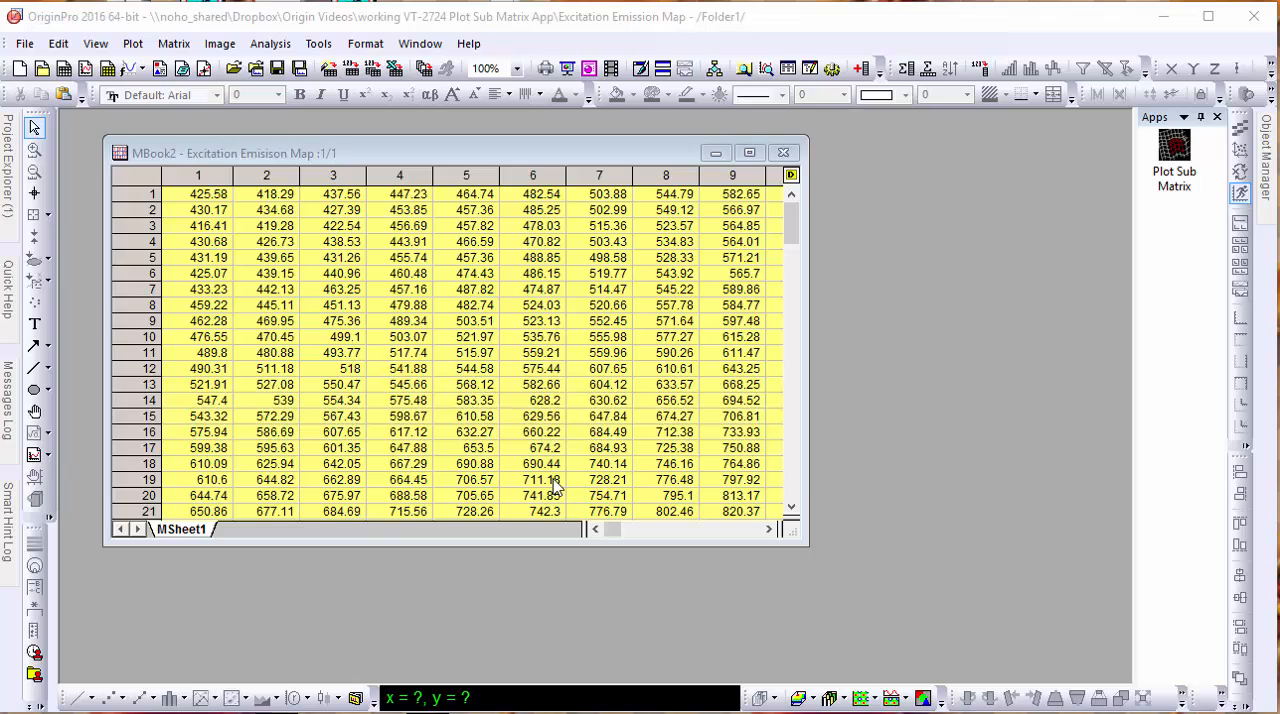
mouse_move(801, 617)
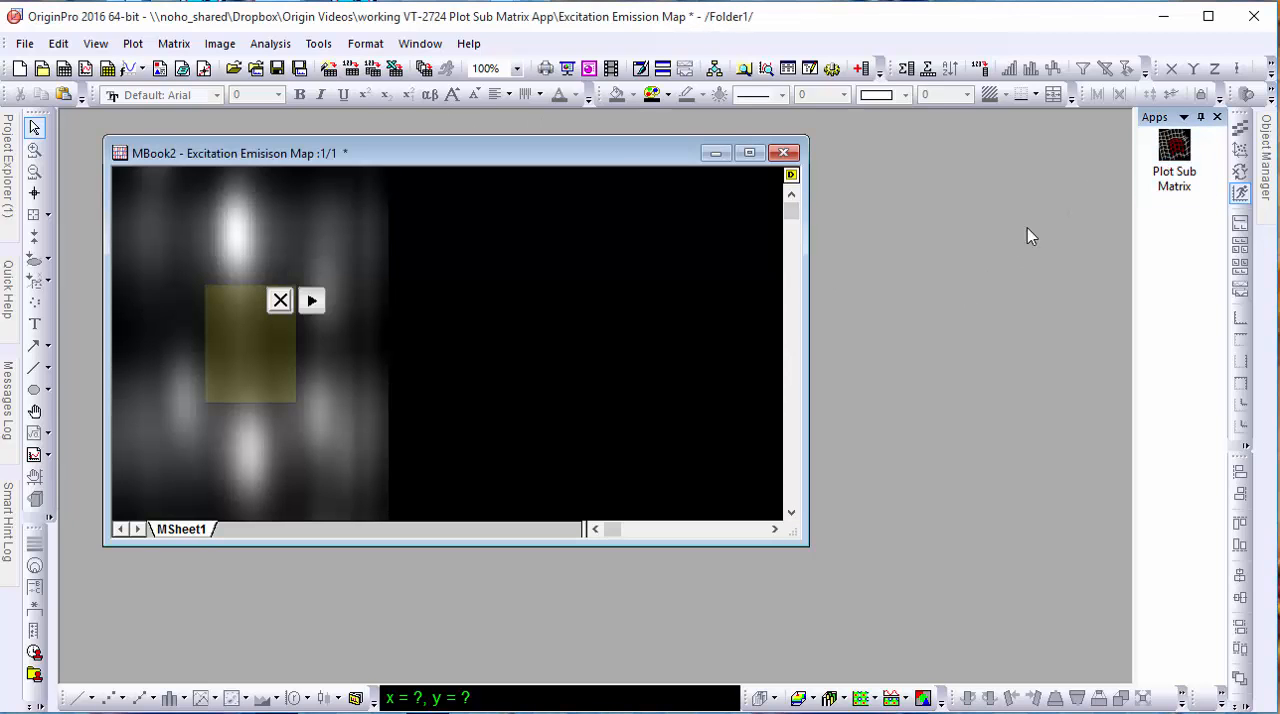
Place the region box over the upper left peak and expand it to full layer height
click(250, 345)
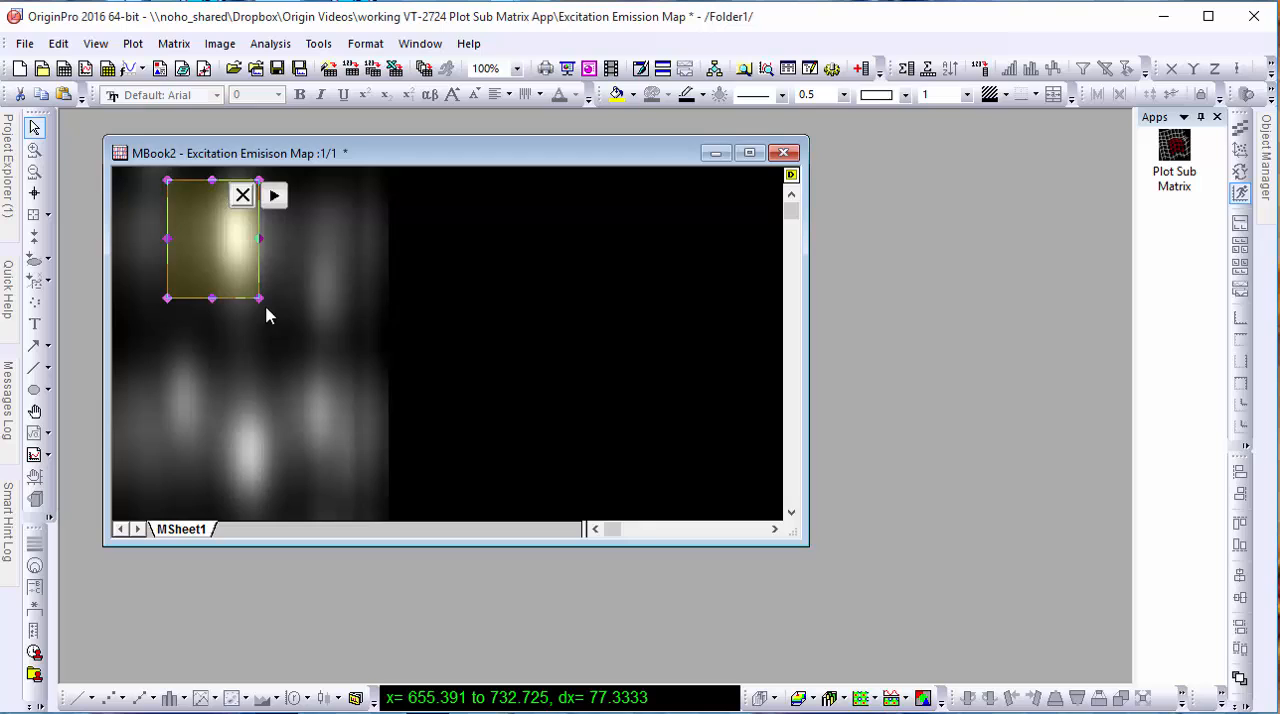
click(274, 195)
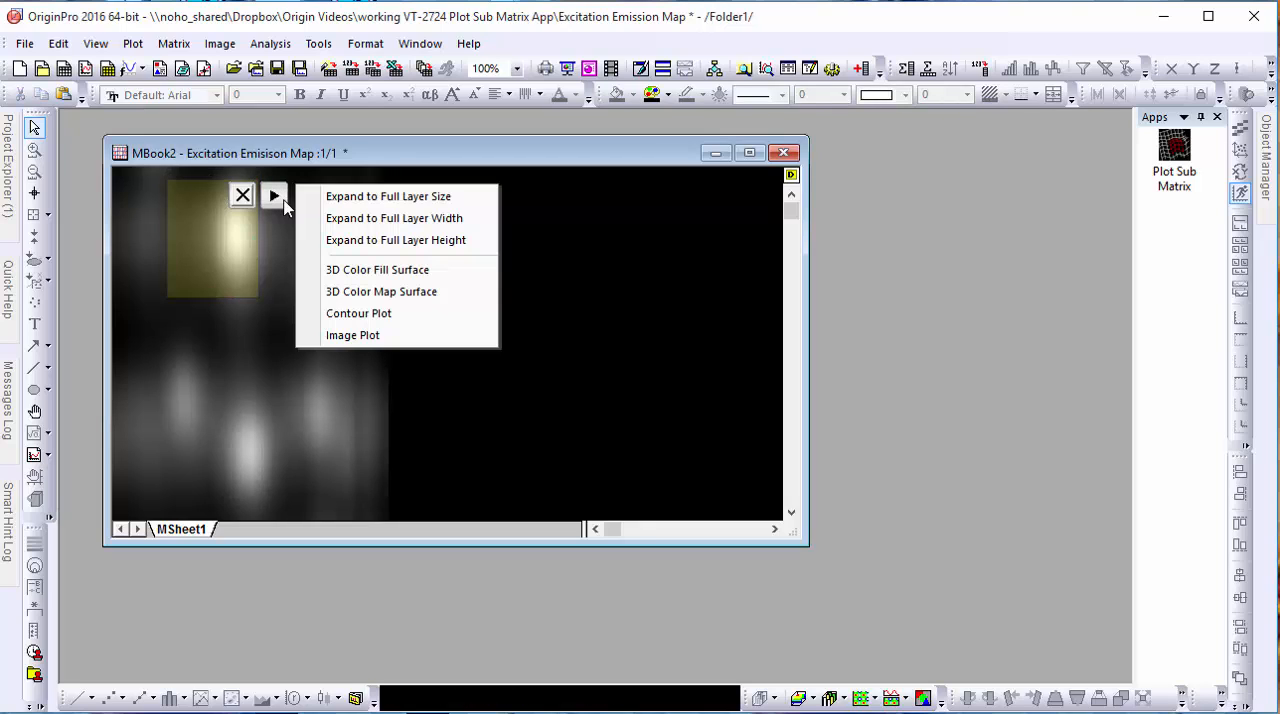
mouse_move(395, 240)
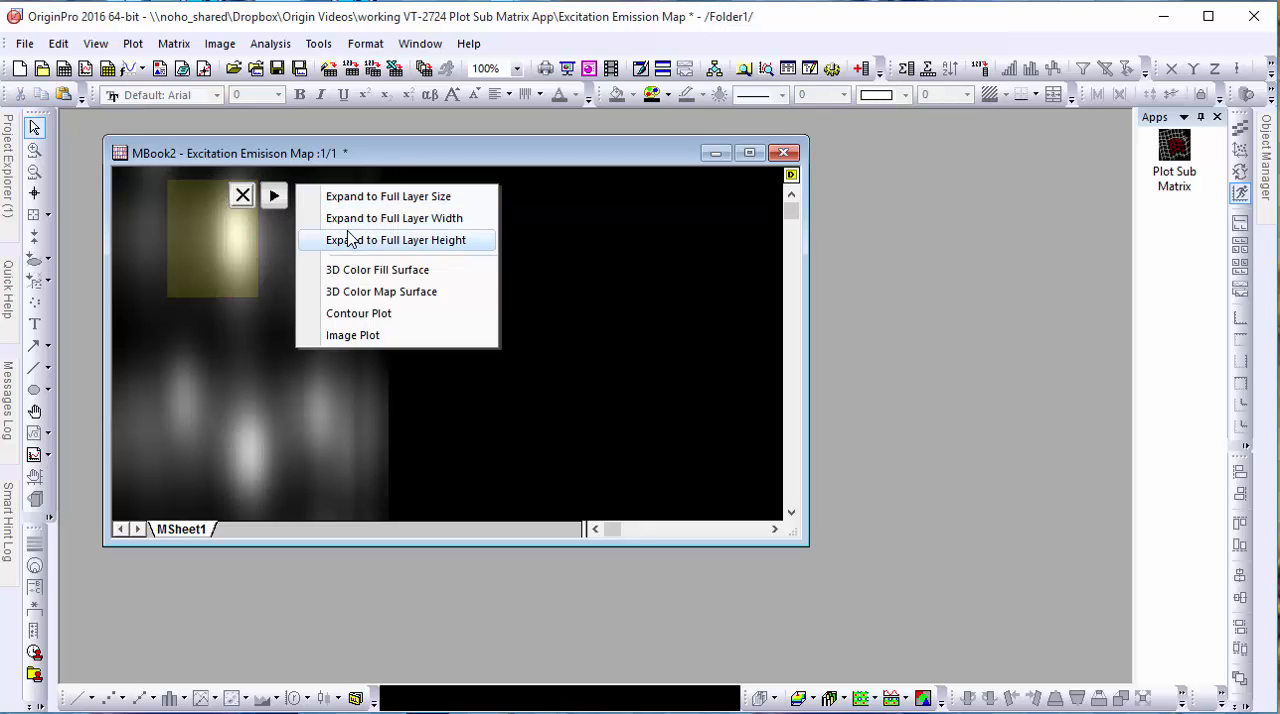
click(397, 239)
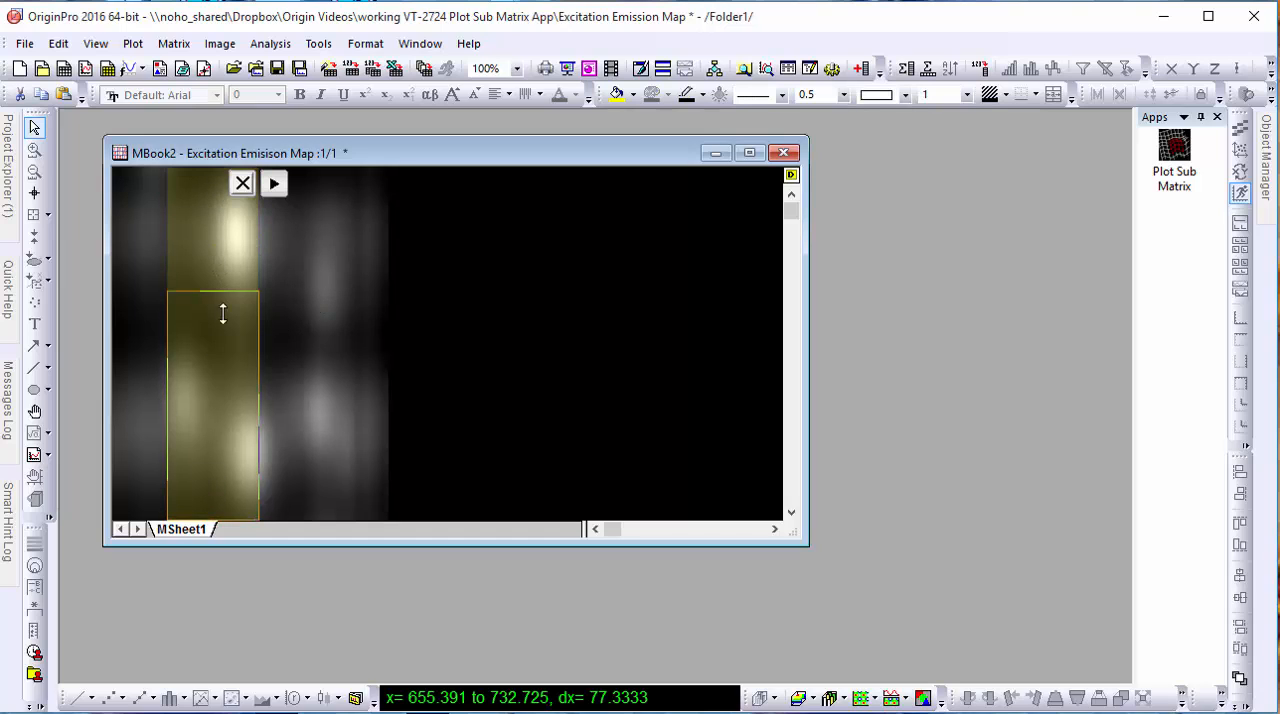
click(274, 402)
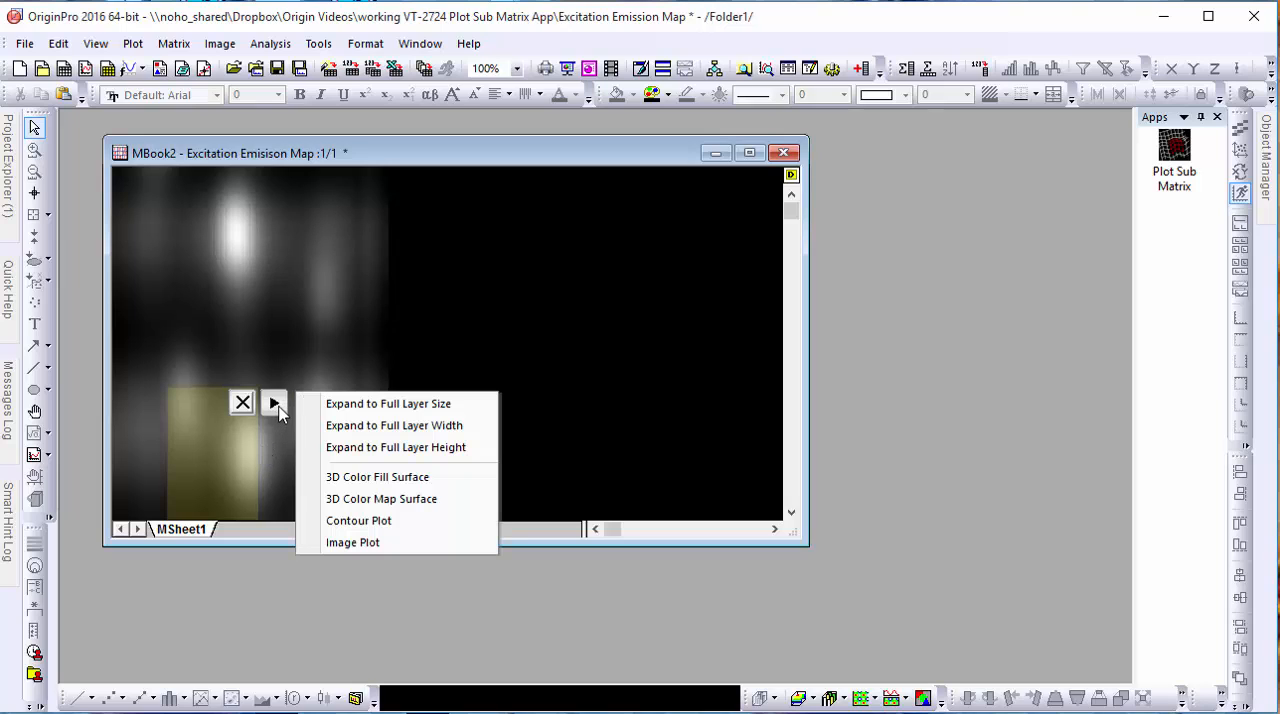
mouse_move(377, 476)
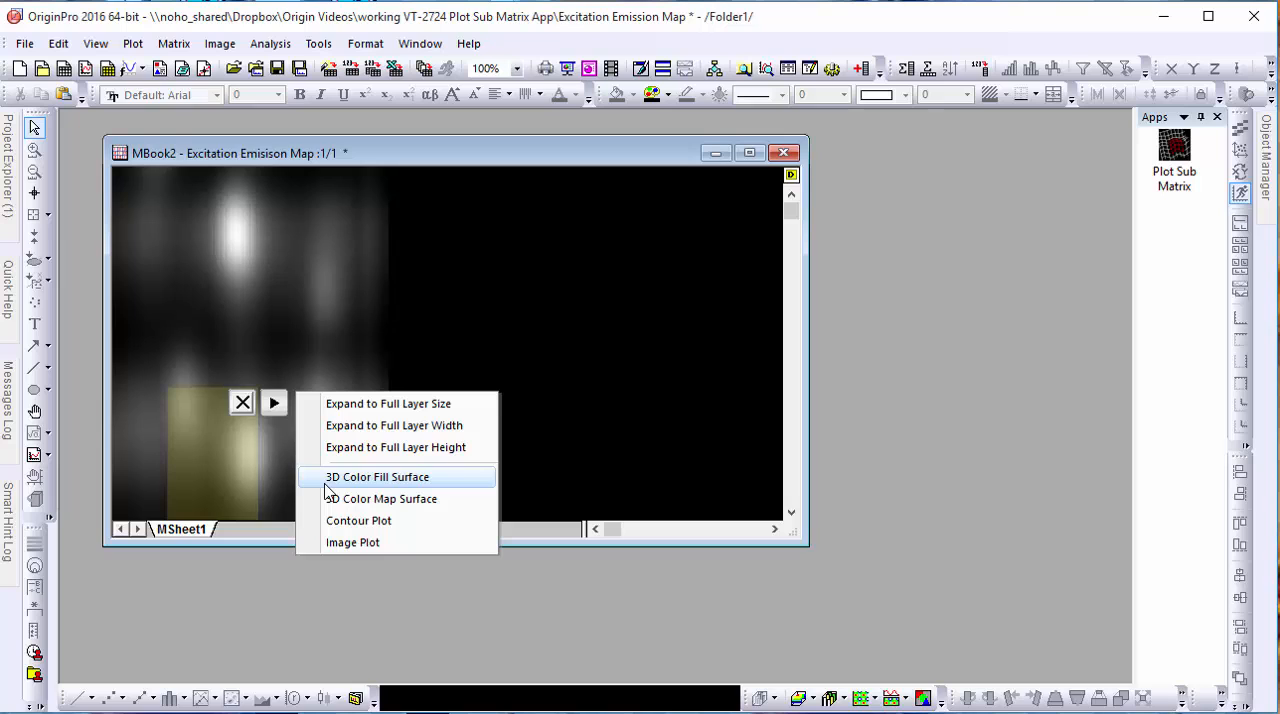
Plot the region box as a 3D Color Fill Surface graph
click(377, 476)
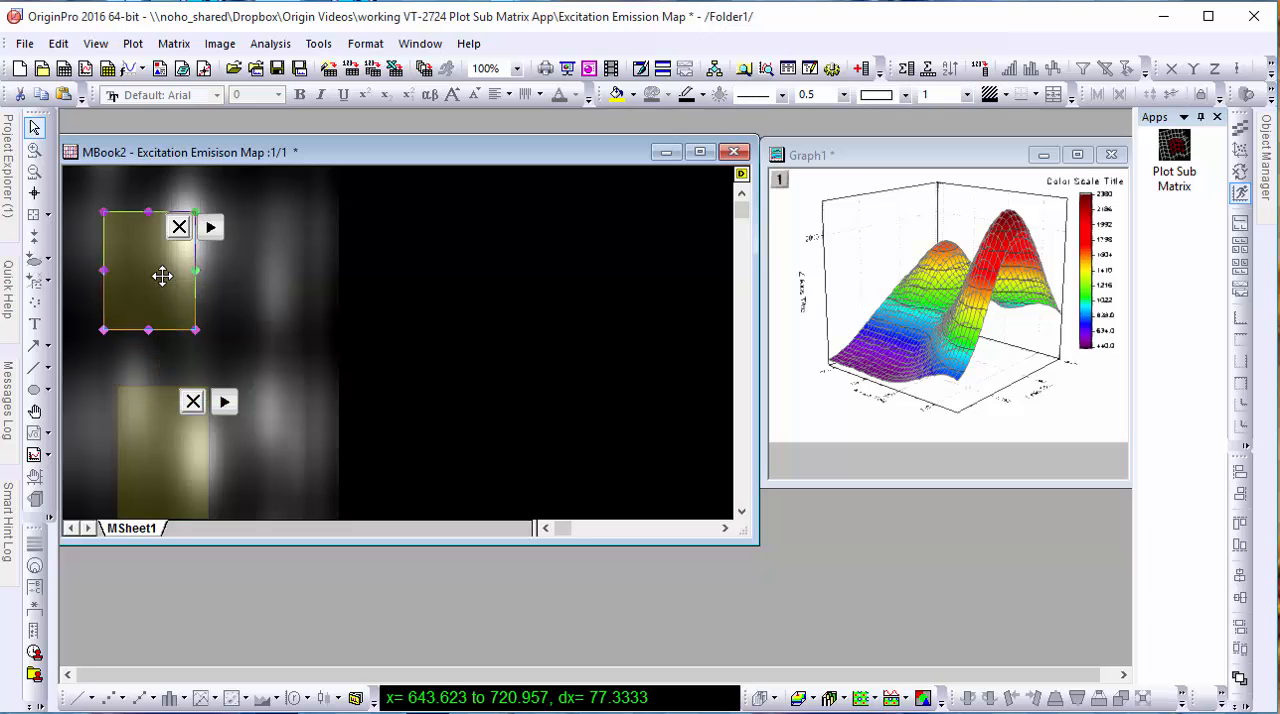
Nudge the upper region box up and right onto the top peak and bring up its options
drag(162, 276, 177, 284)
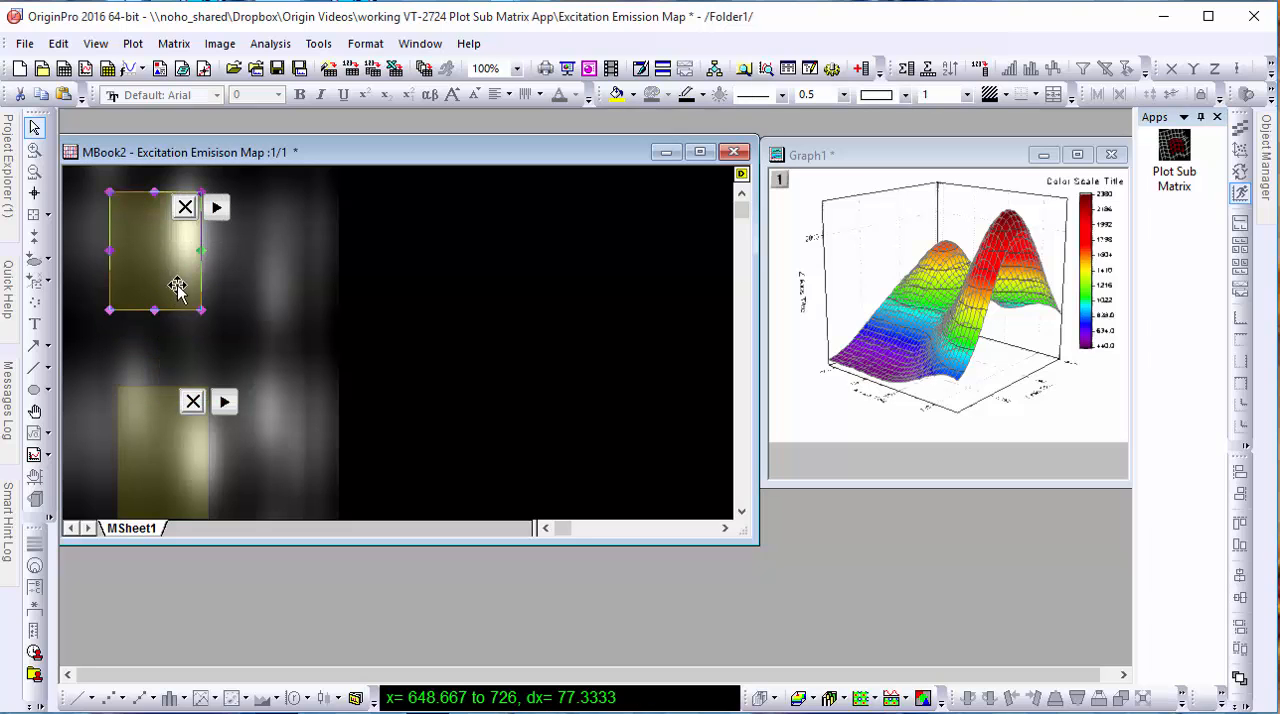
right_click(178, 285)
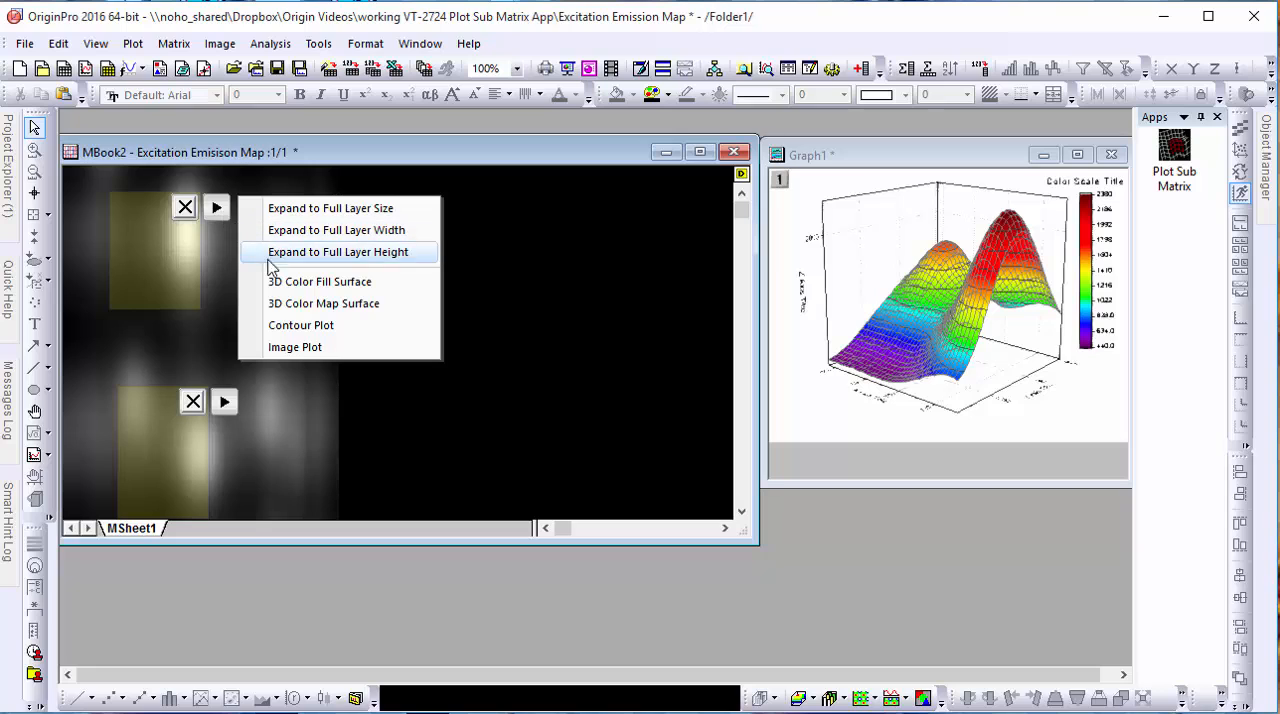